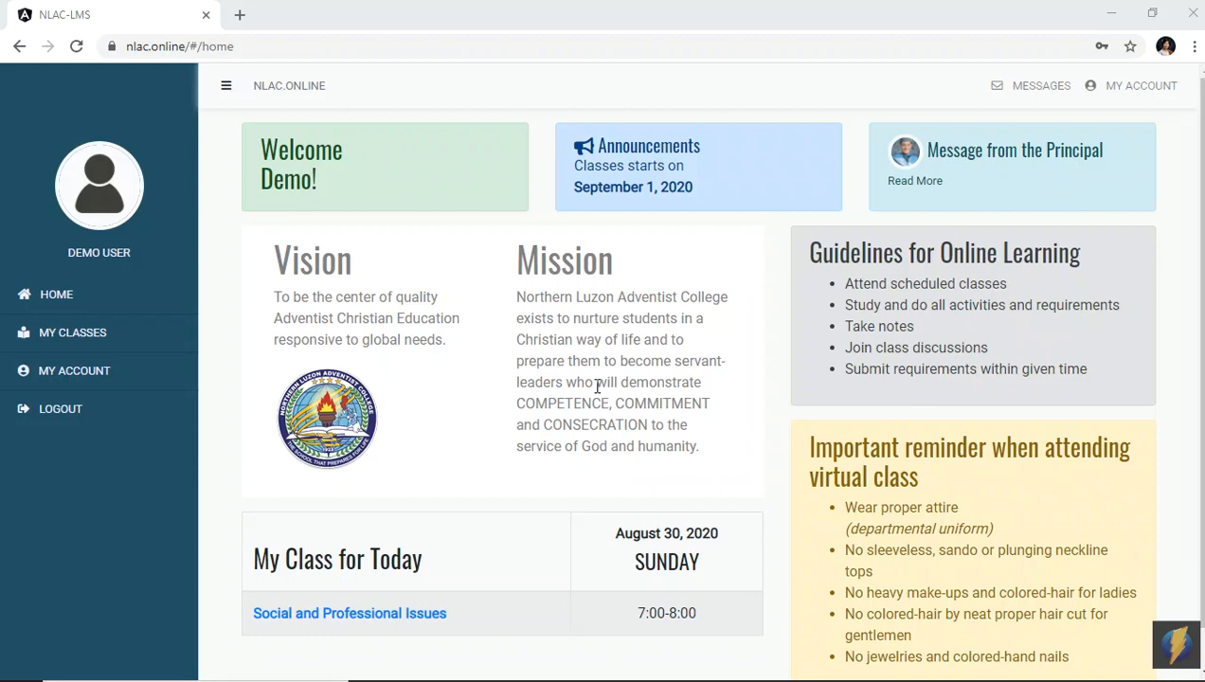
mouse_move(982, 387)
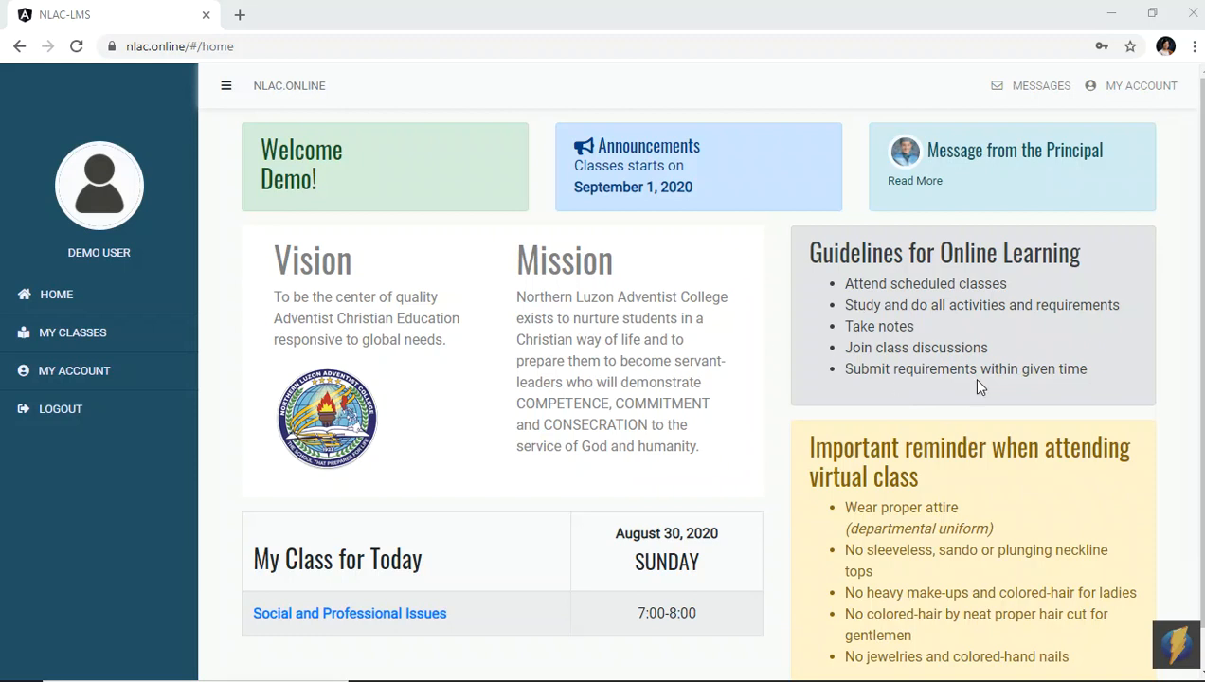
mouse_move(891, 436)
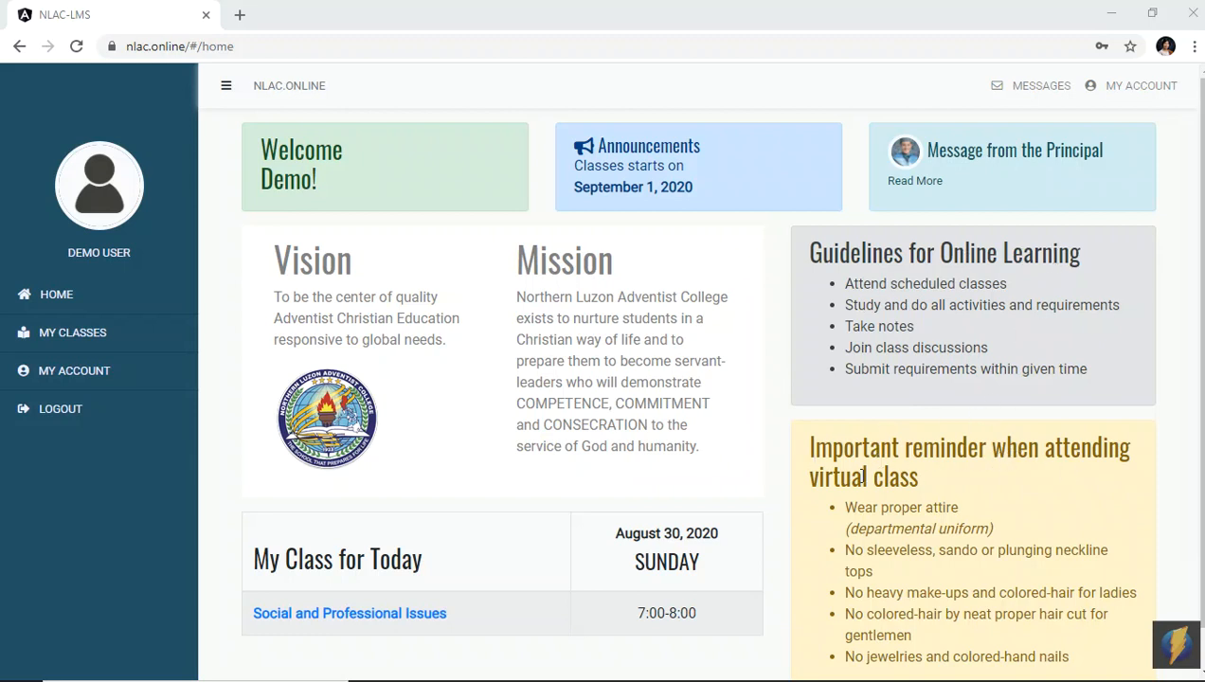
mouse_move(877, 413)
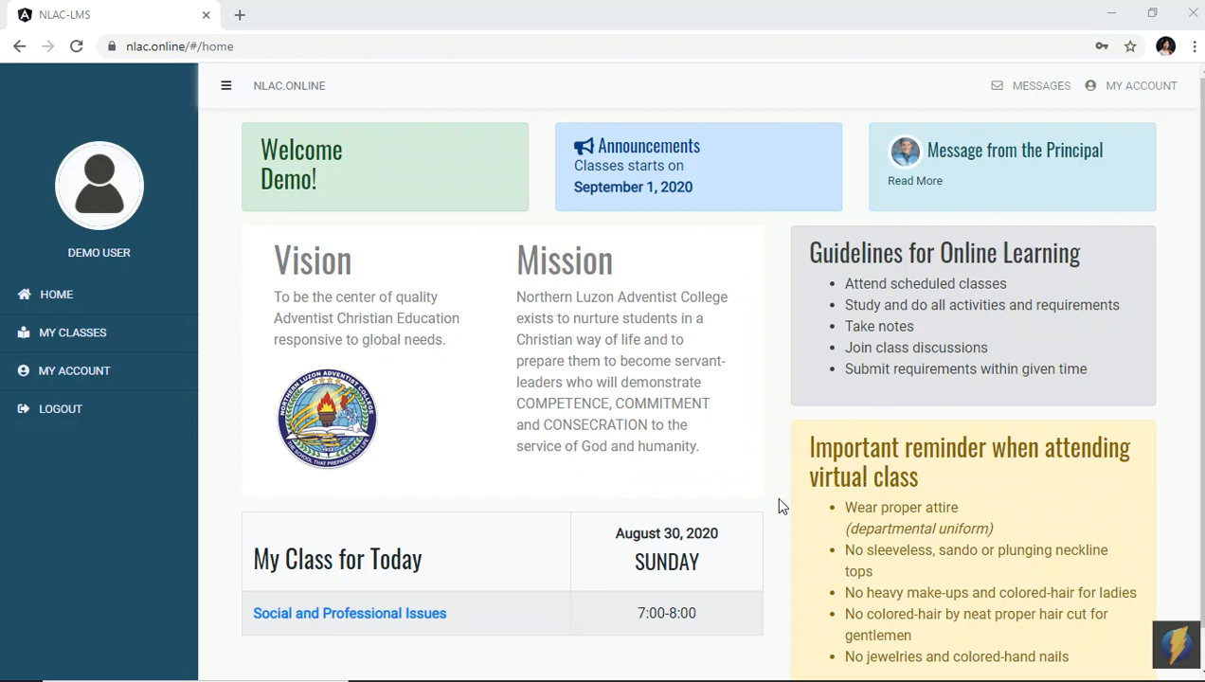
mouse_move(770, 529)
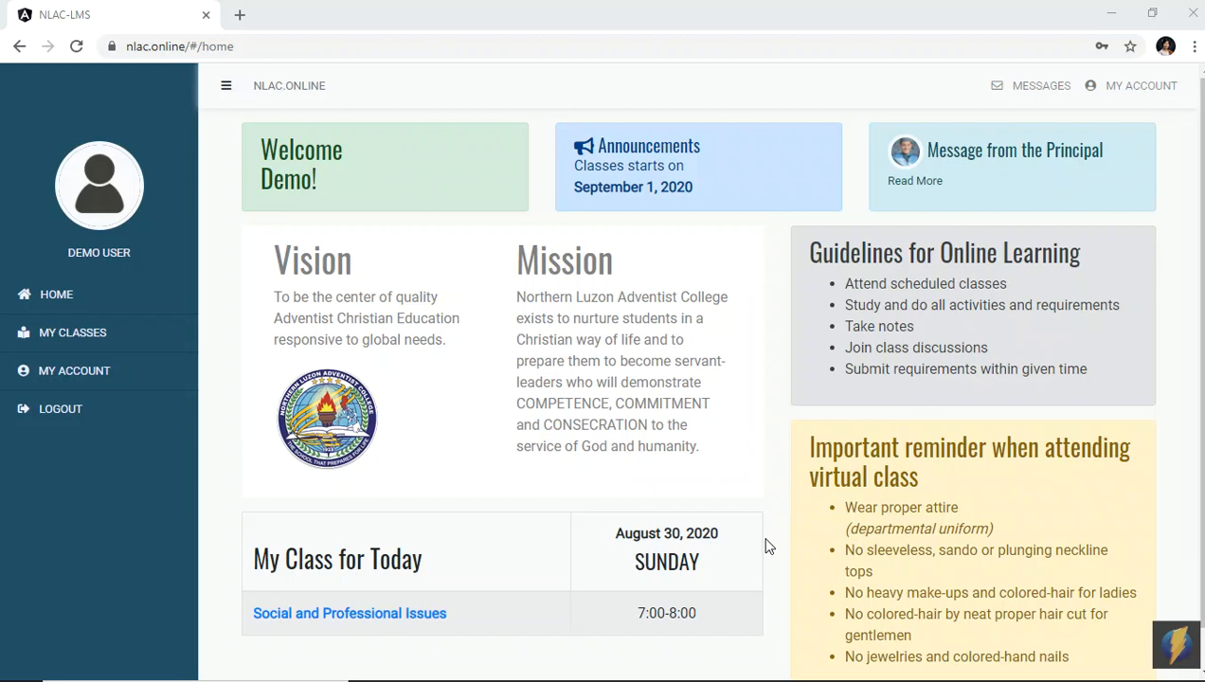
mouse_move(736, 500)
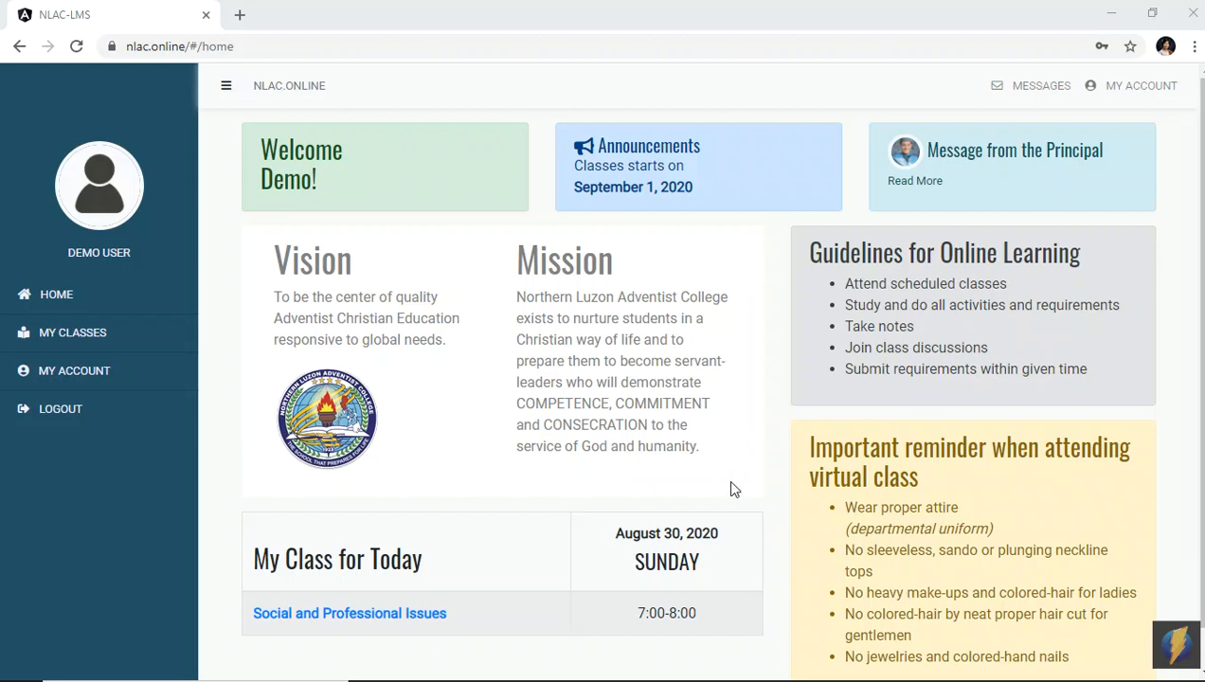
mouse_move(225, 85)
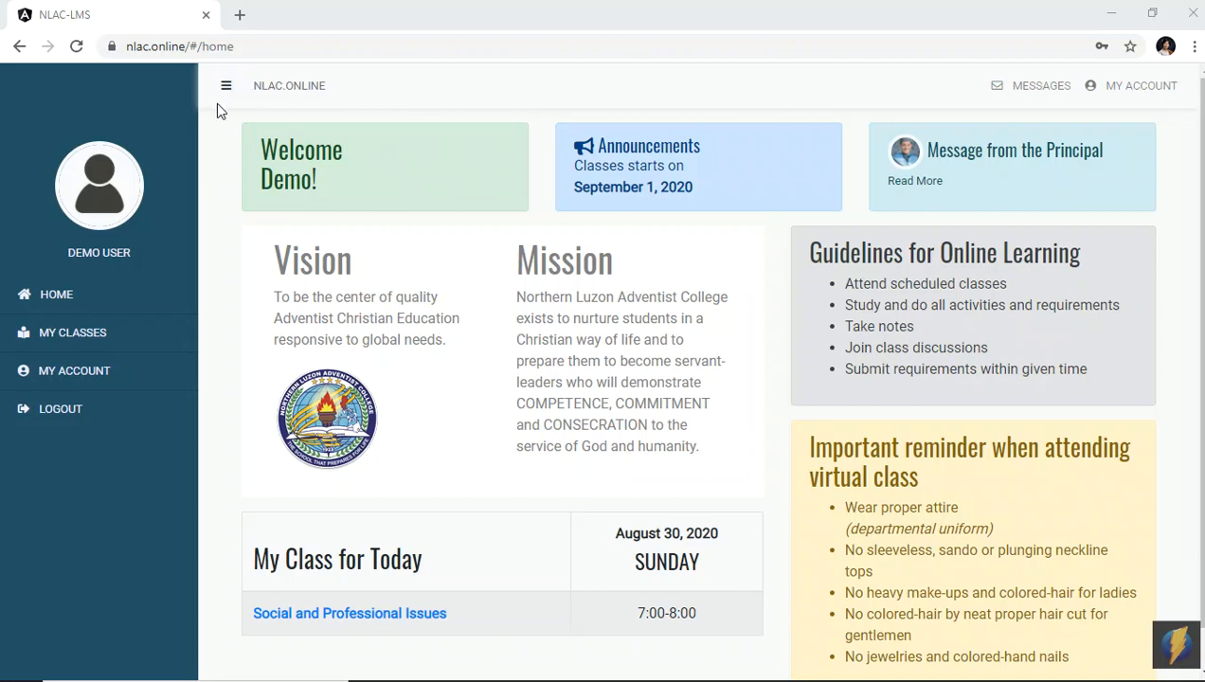
Step: Go to the MY ACCOUNT page and bring up the file chooser for a new profile picture
click(225, 85)
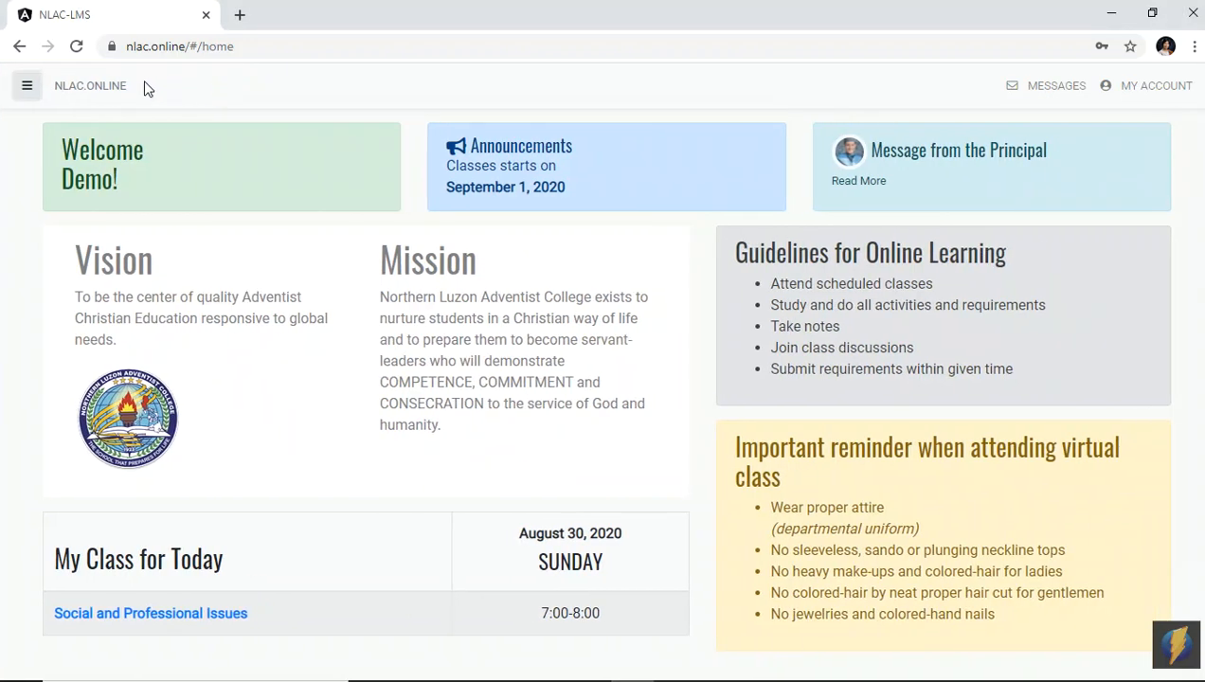
click(26, 85)
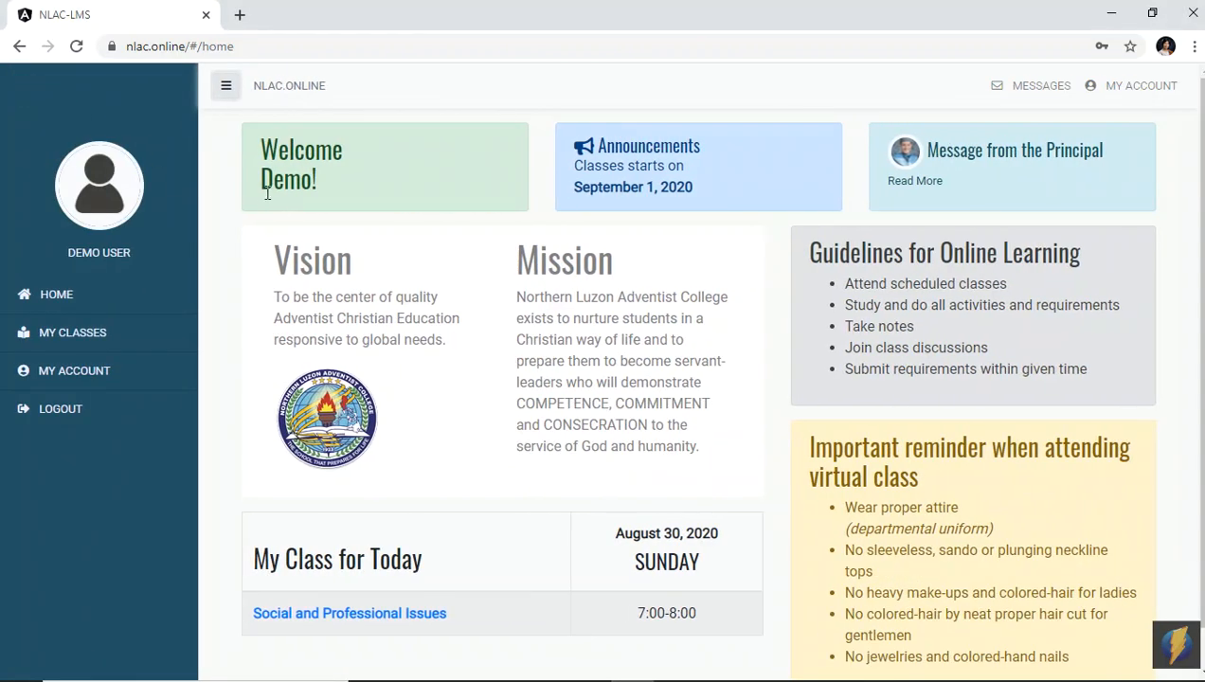
mouse_move(121, 617)
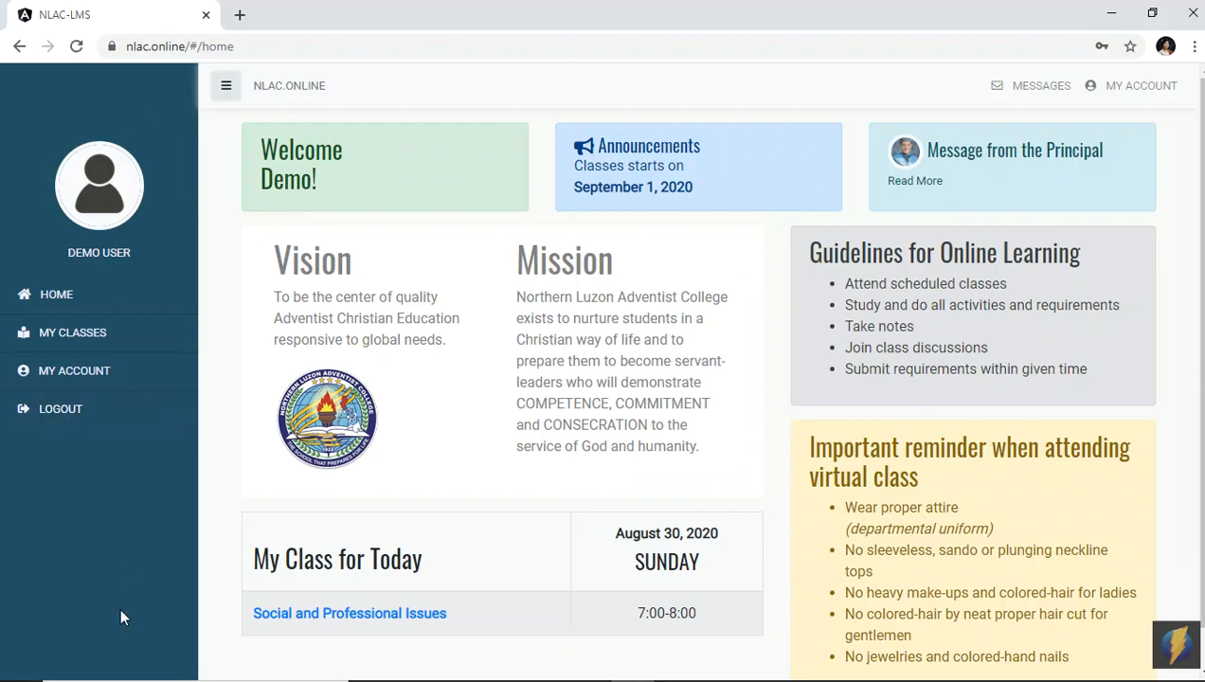
mouse_move(209, 306)
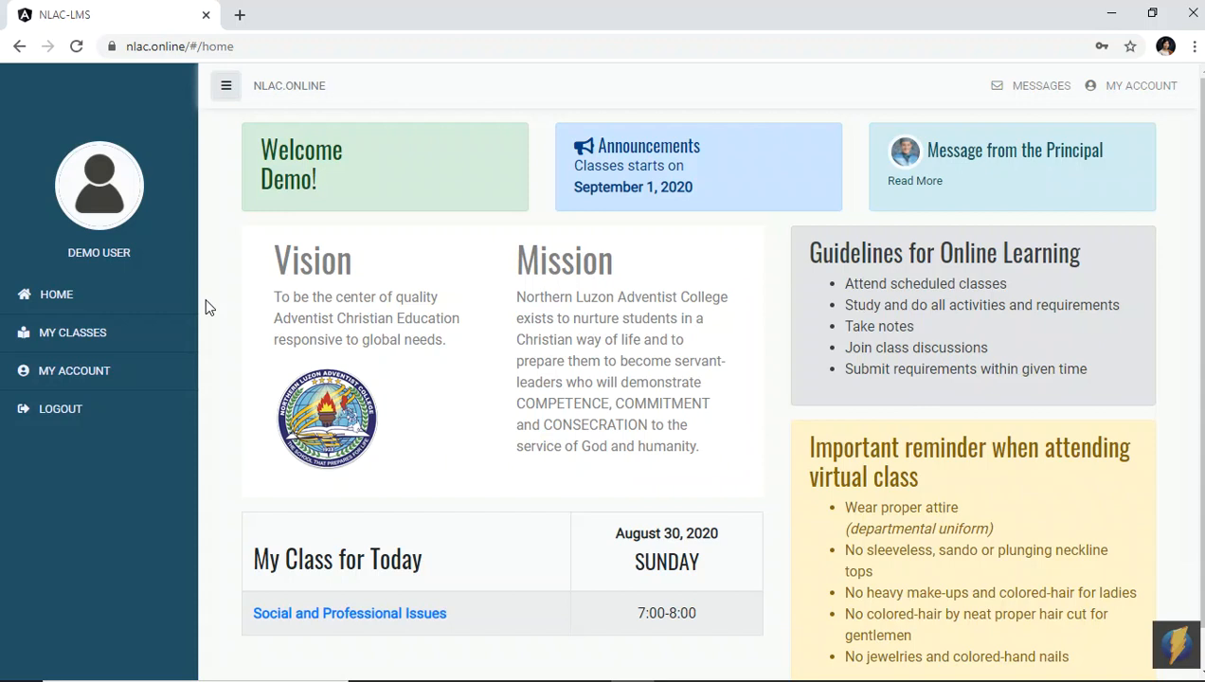
mouse_move(219, 118)
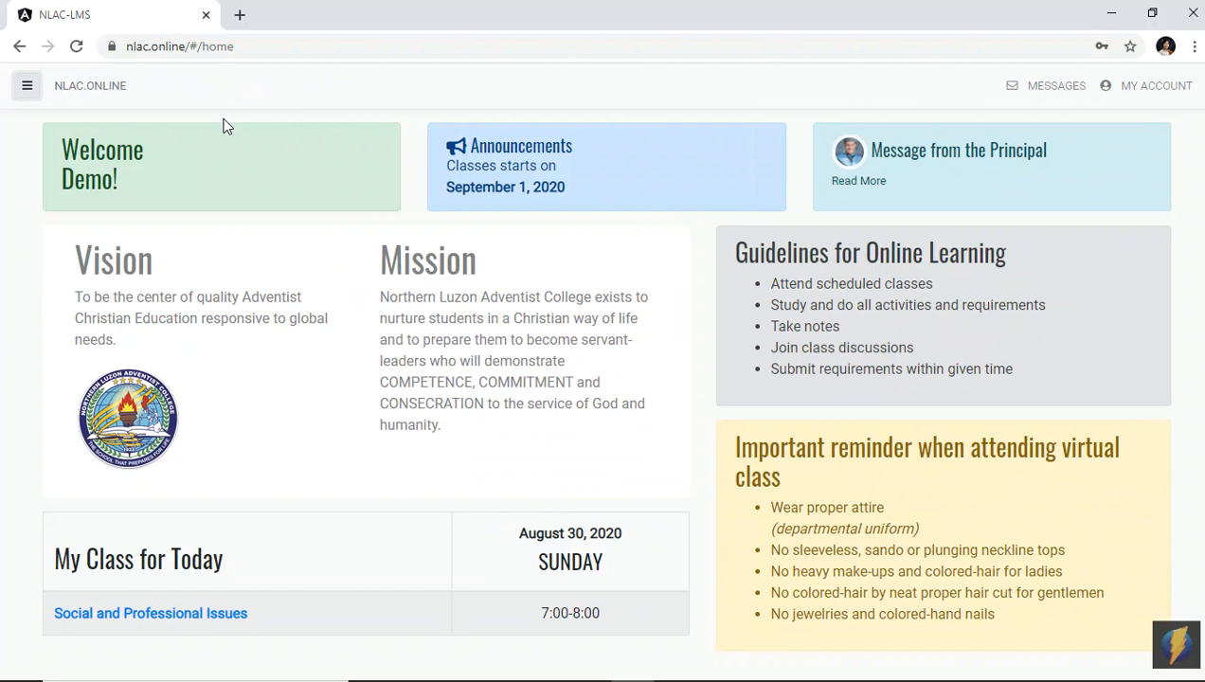
mouse_move(27, 86)
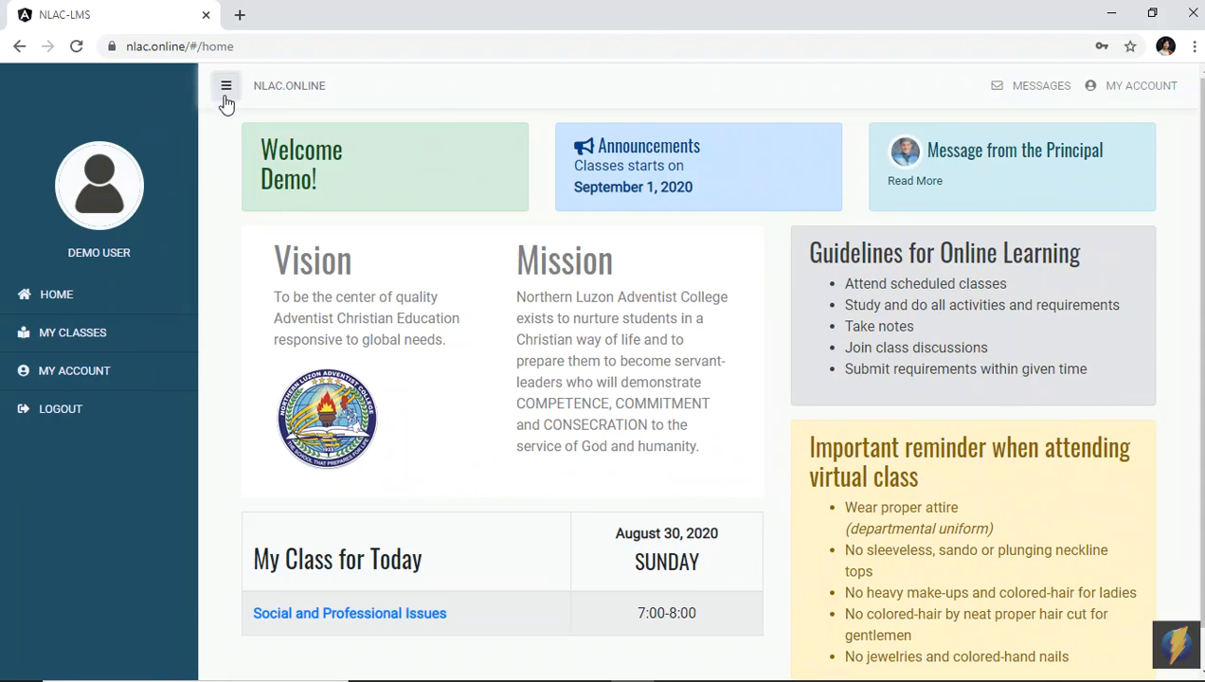
mouse_move(256, 166)
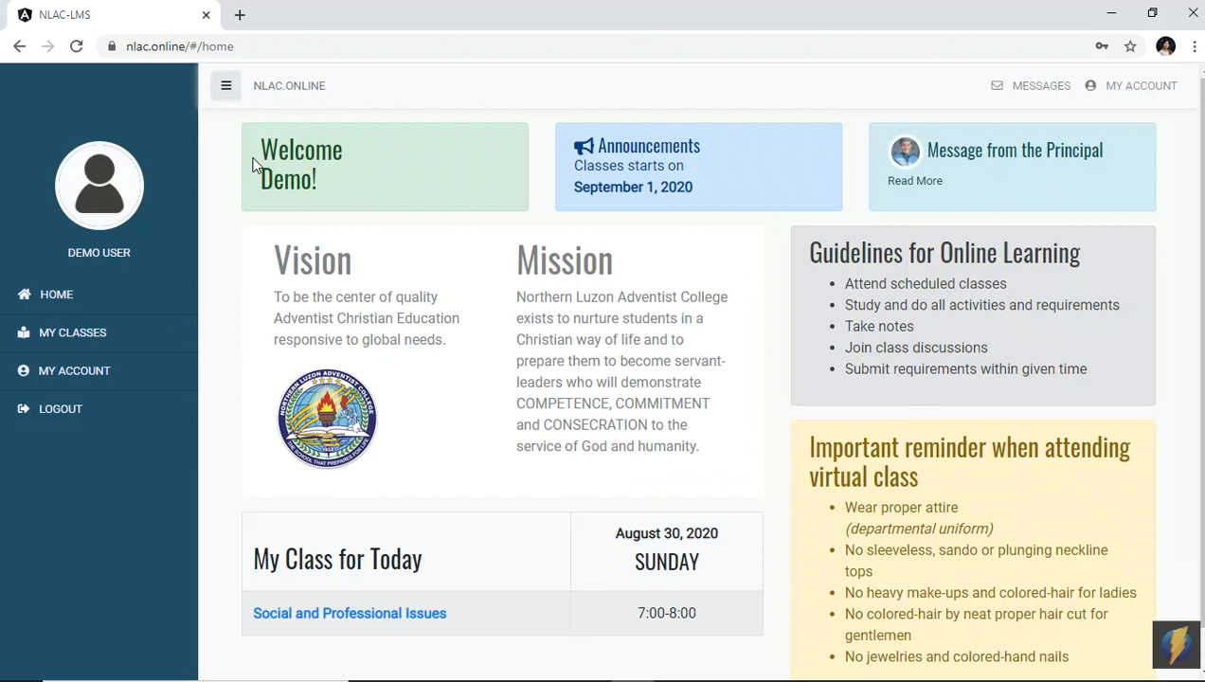
mouse_move(192, 211)
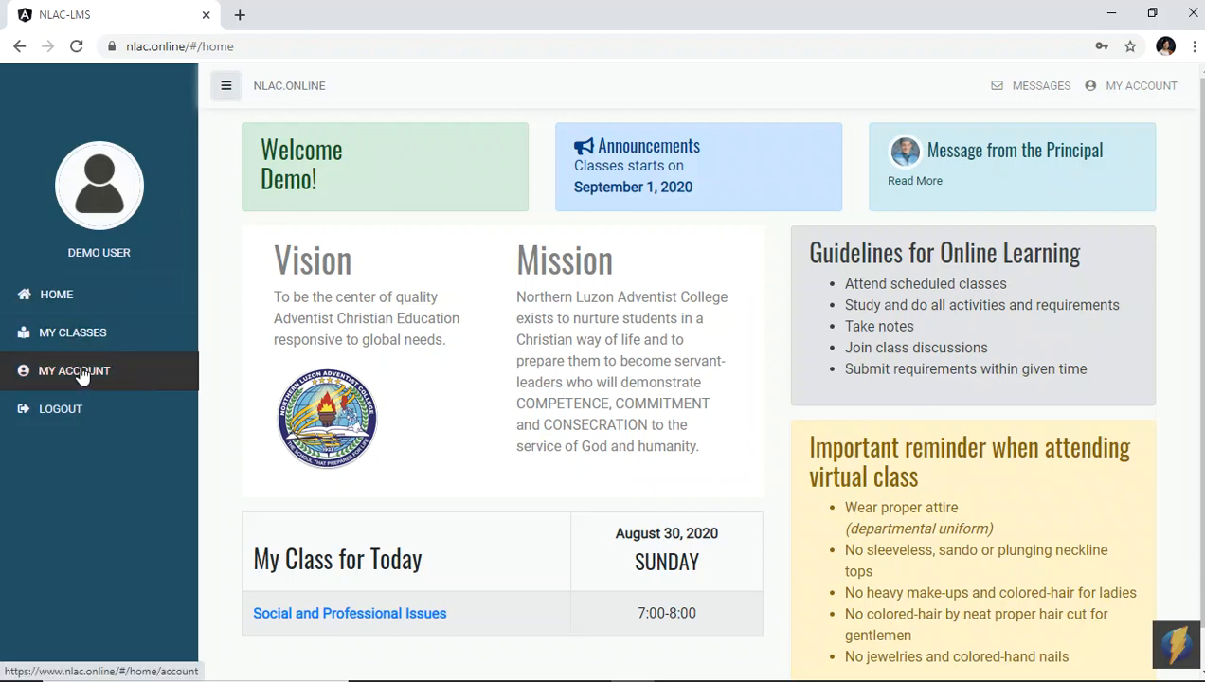
click(74, 370)
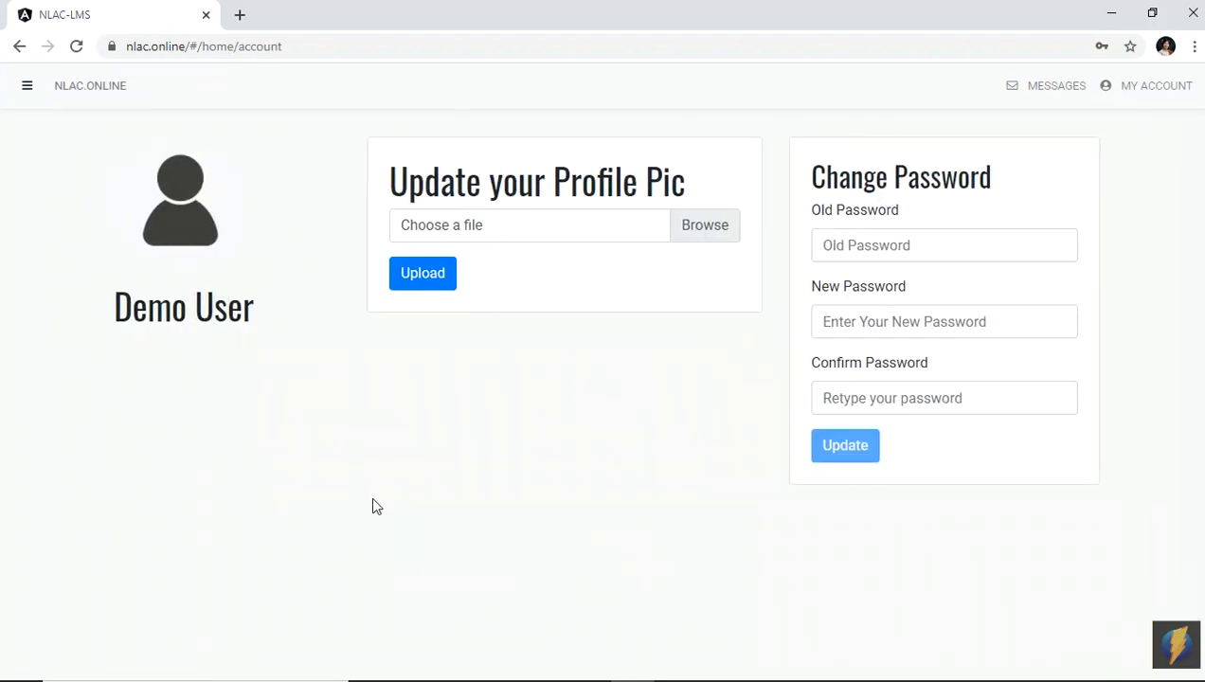
mouse_move(488, 456)
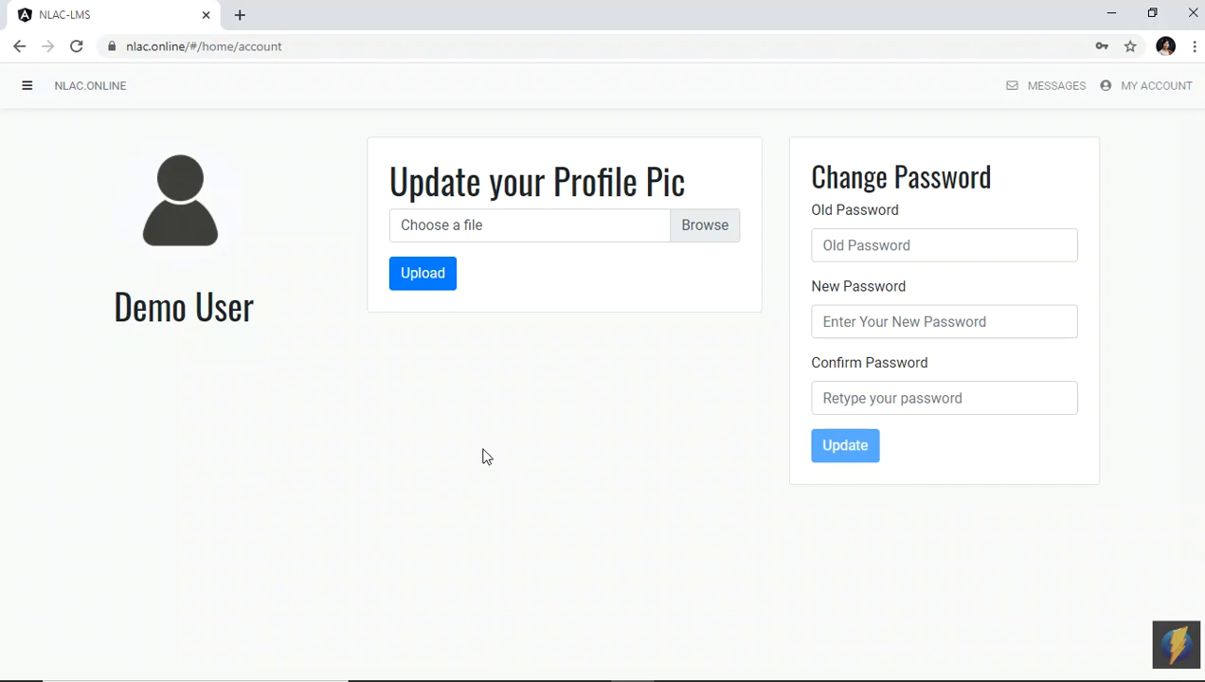
mouse_move(521, 448)
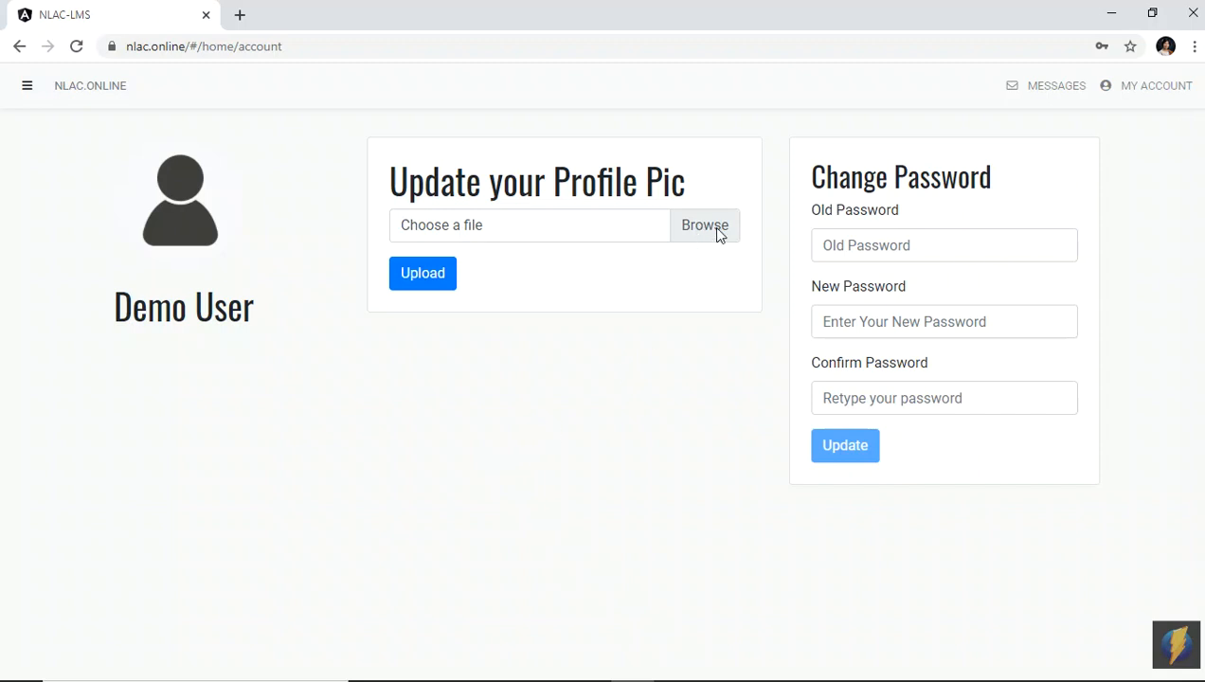
click(705, 225)
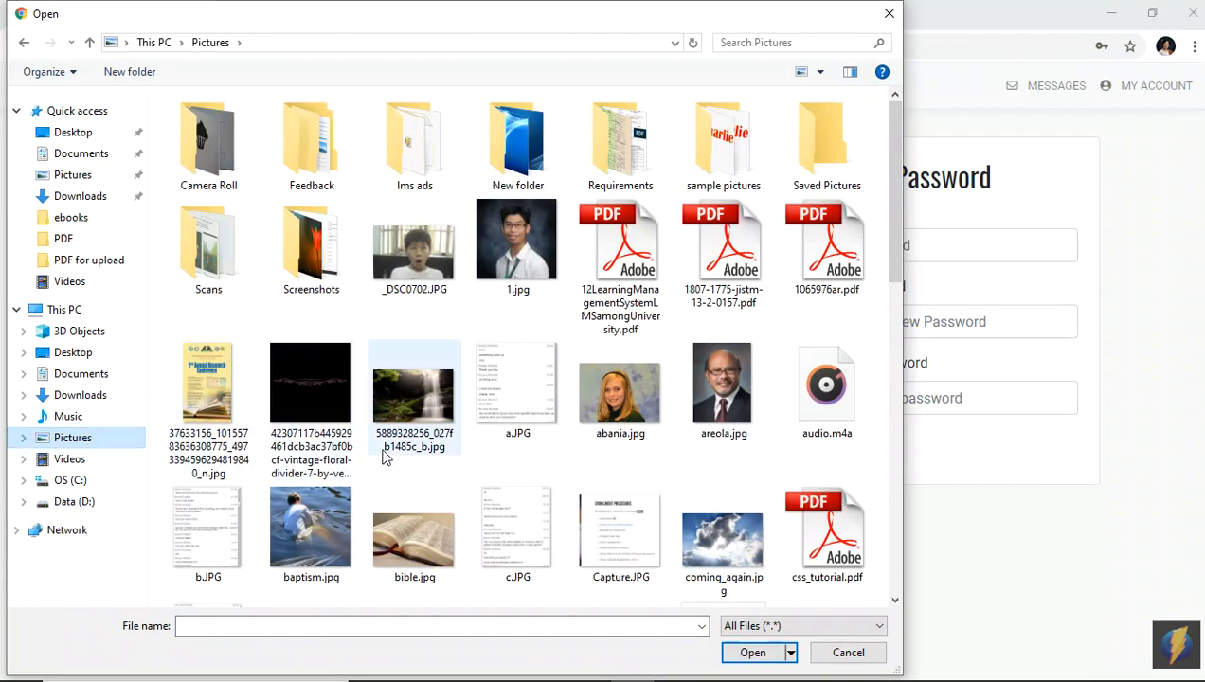
Step: Select 1.jpg from Pictures as the profile picture file
click(517, 246)
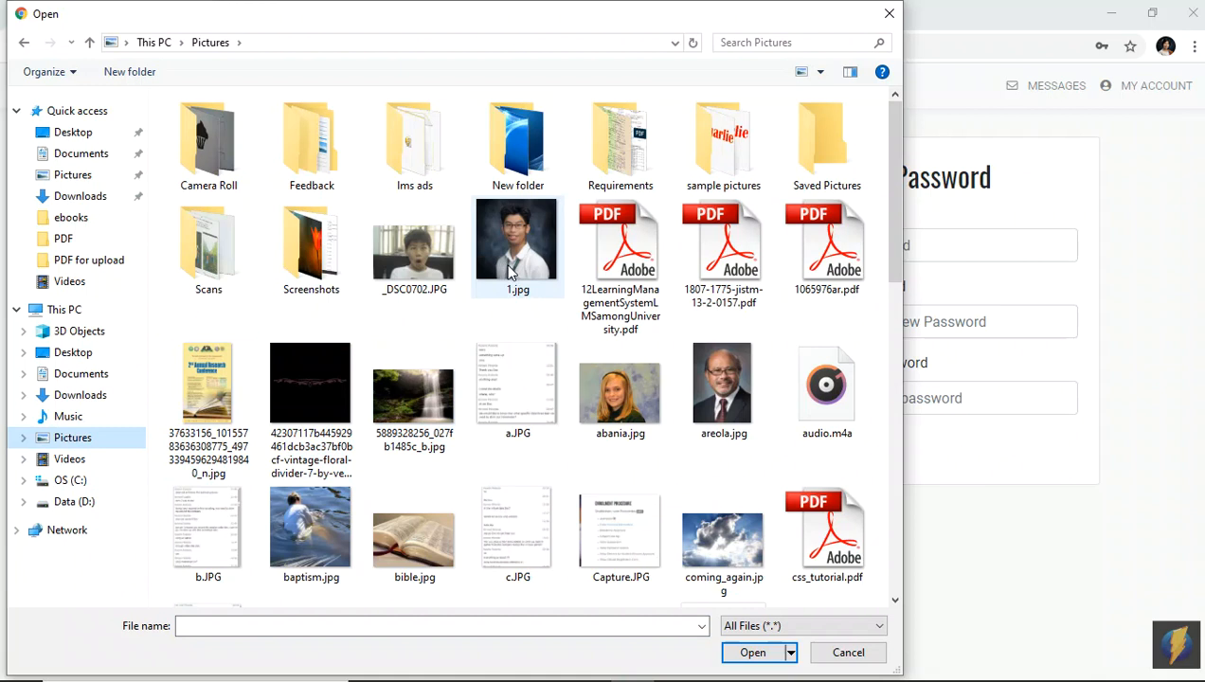
click(517, 246)
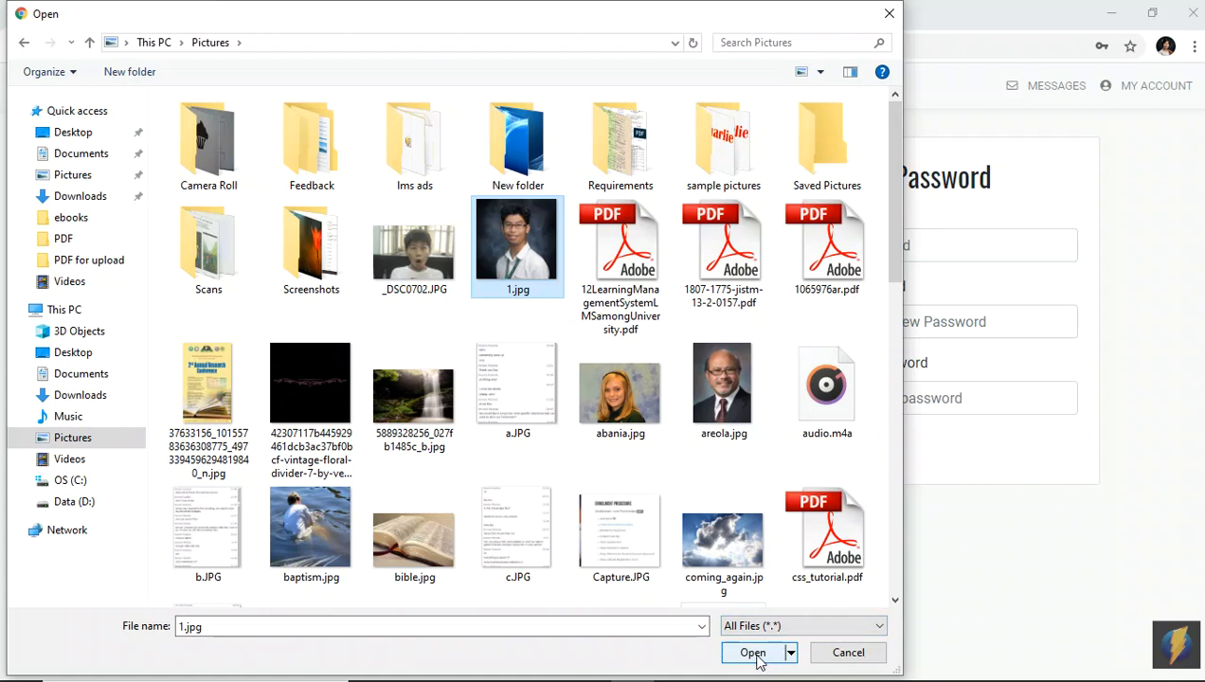
click(752, 652)
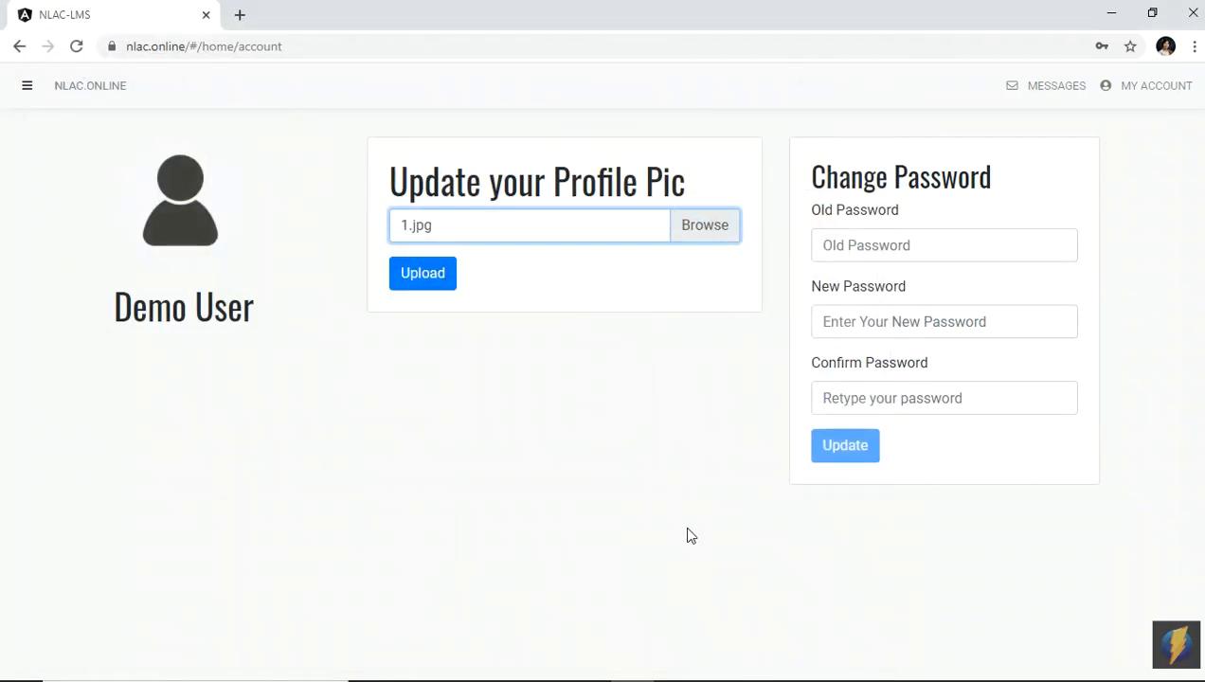
mouse_move(433, 231)
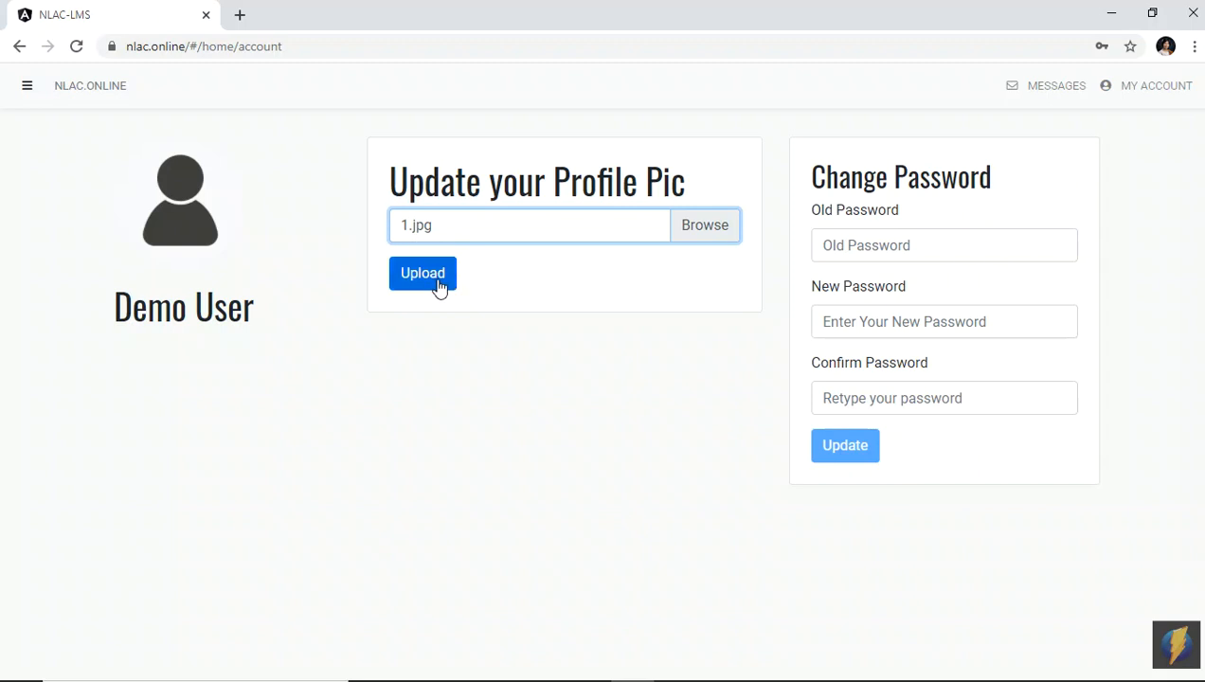
mouse_move(415, 237)
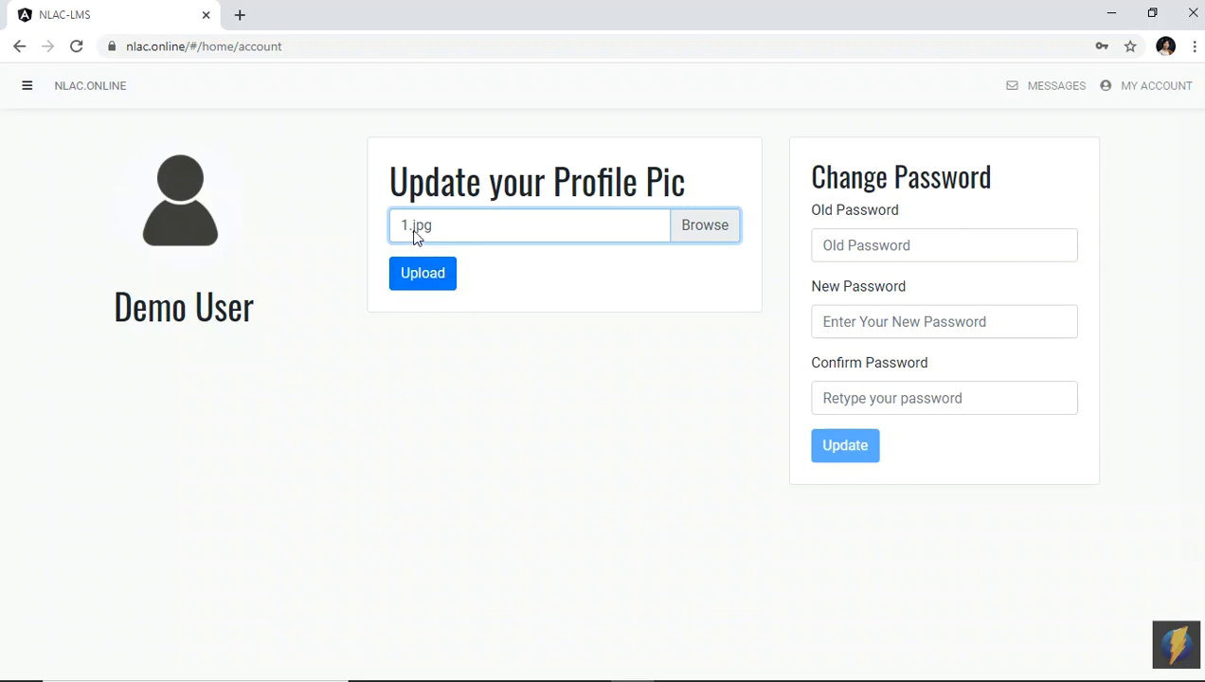
mouse_move(453, 235)
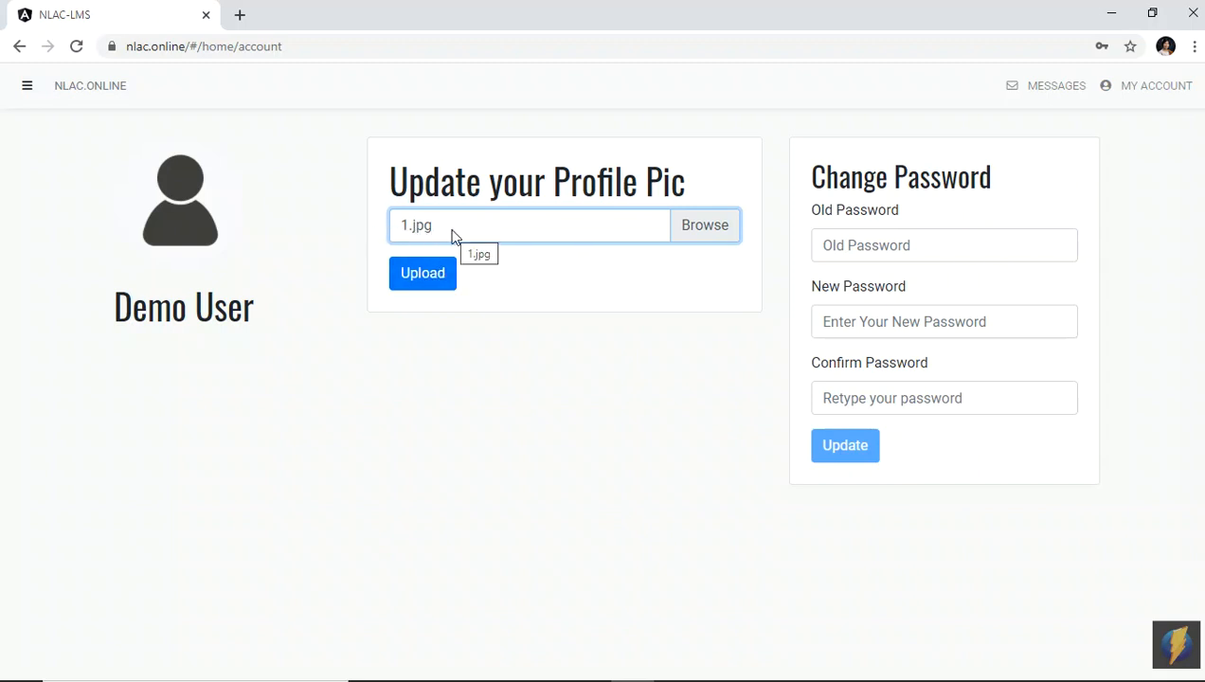
mouse_move(420, 238)
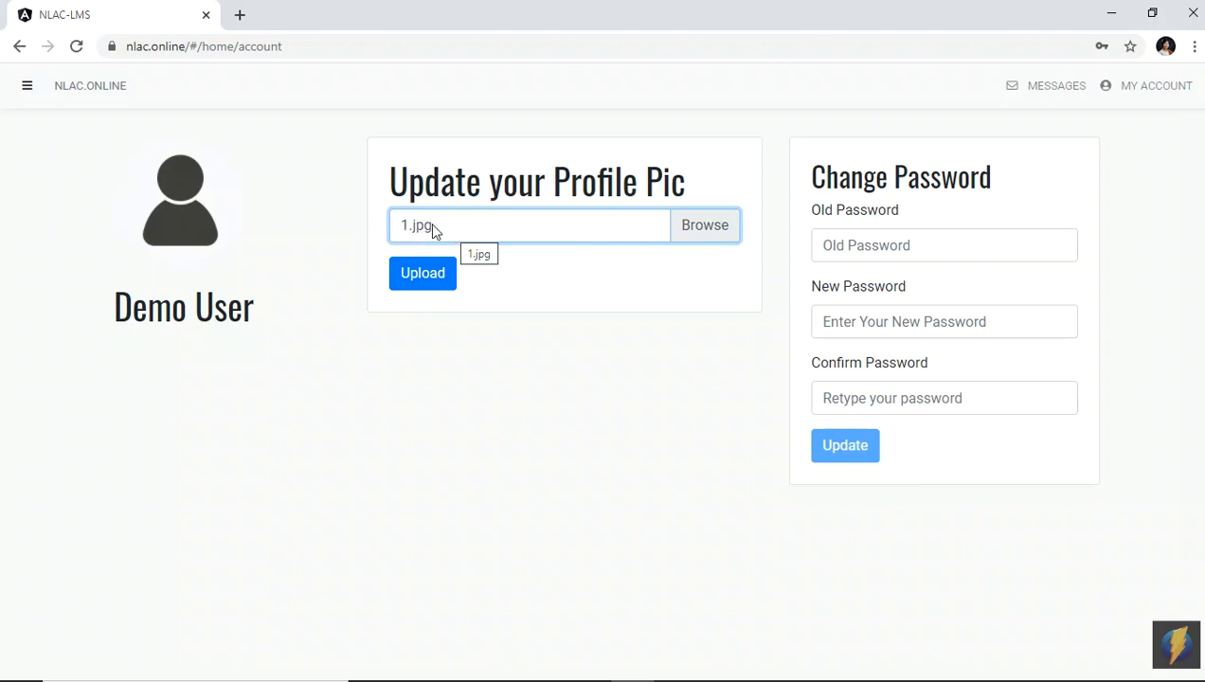
mouse_move(424, 242)
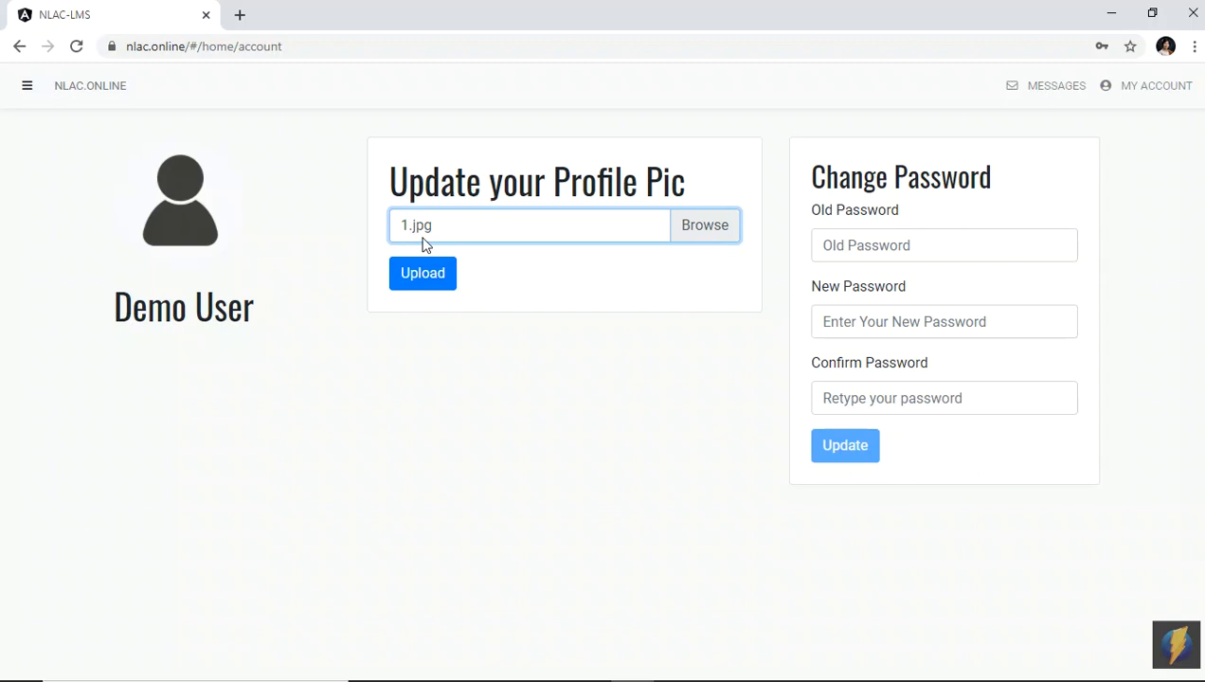
mouse_move(422, 273)
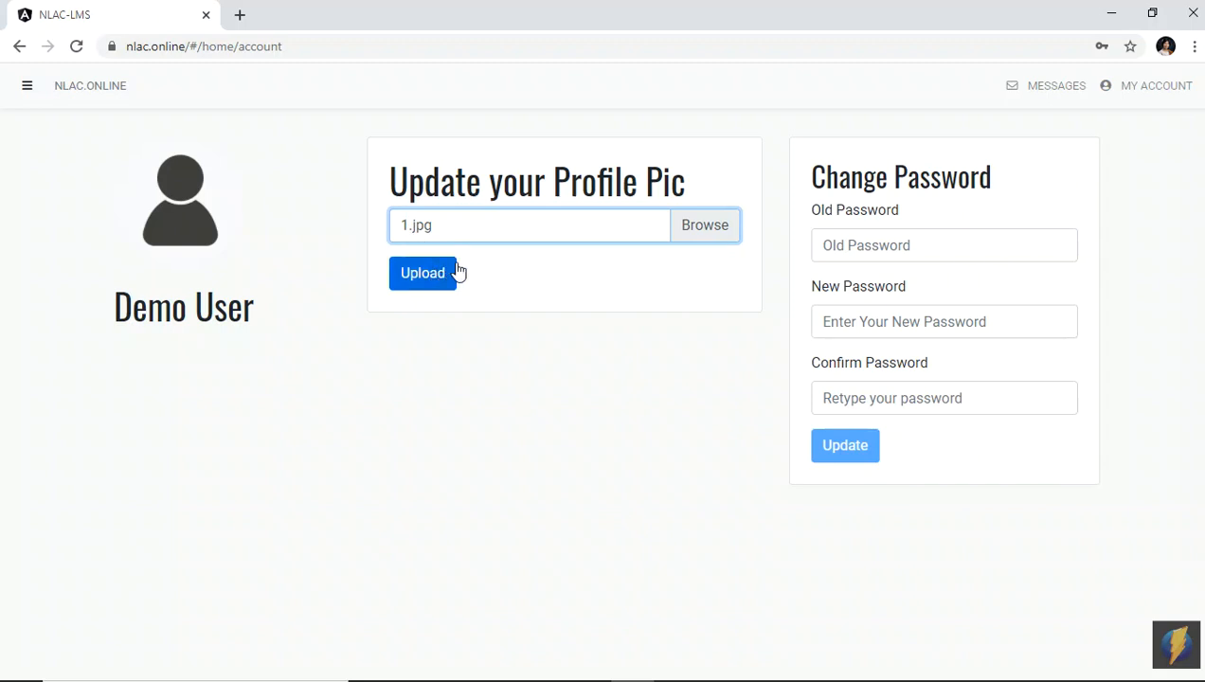
mouse_move(455, 296)
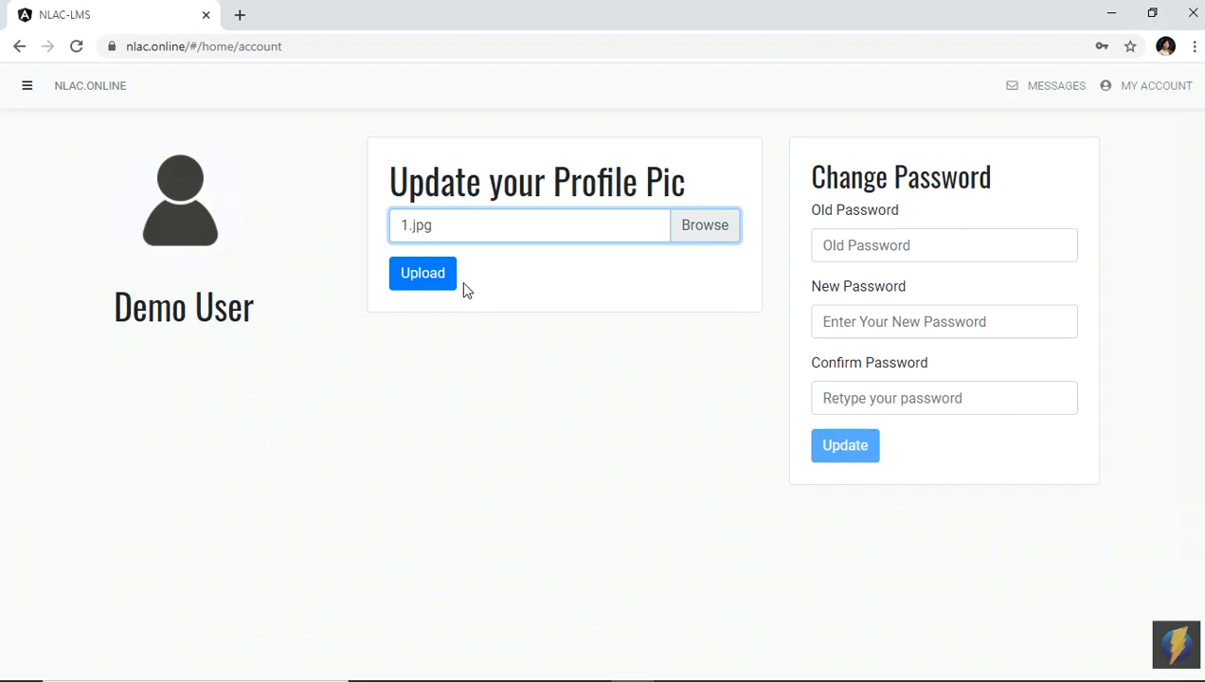
mouse_move(719, 234)
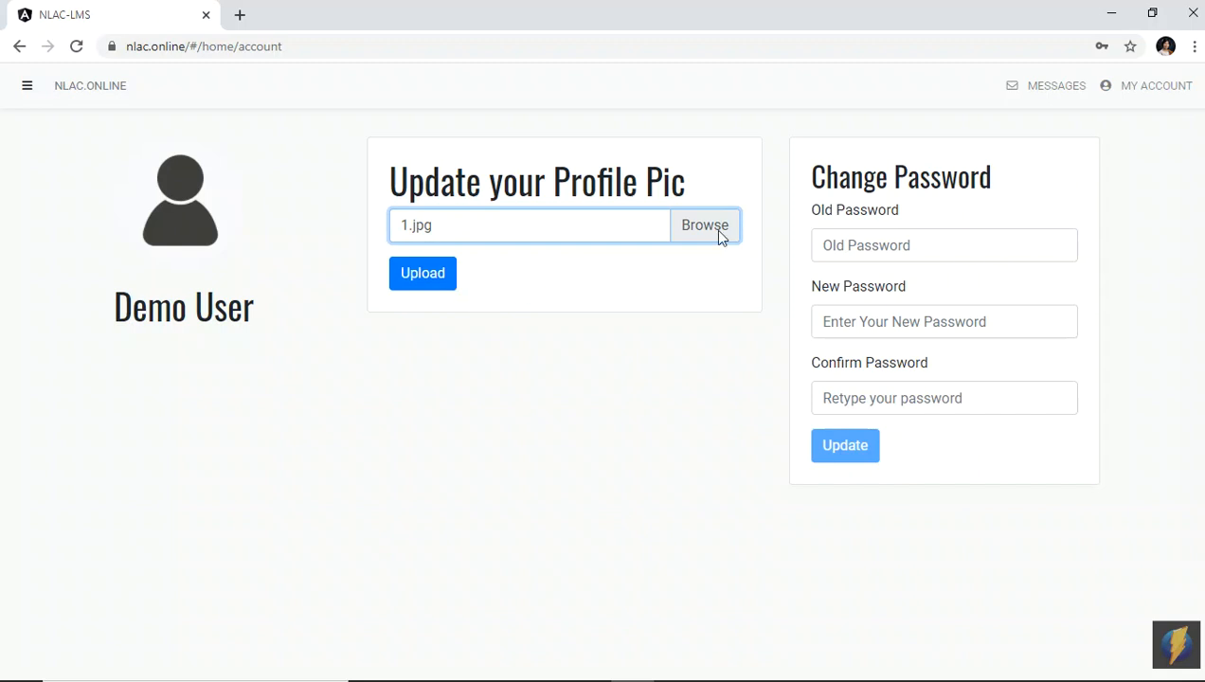
click(704, 224)
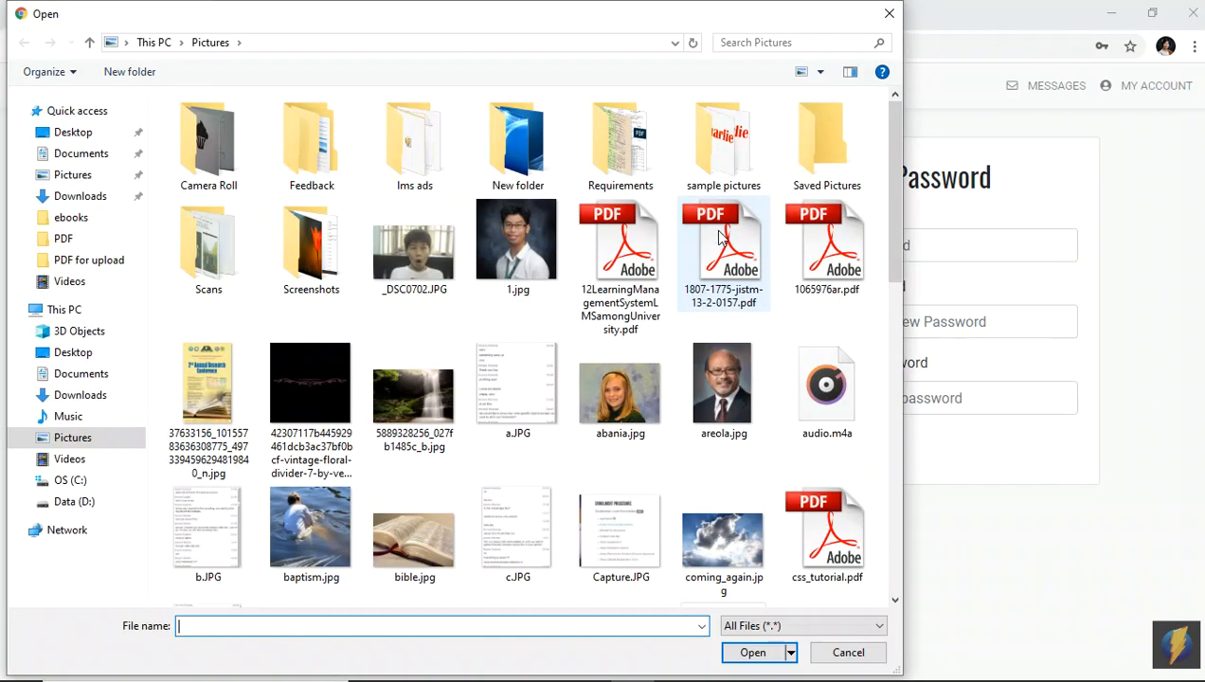
click(517, 239)
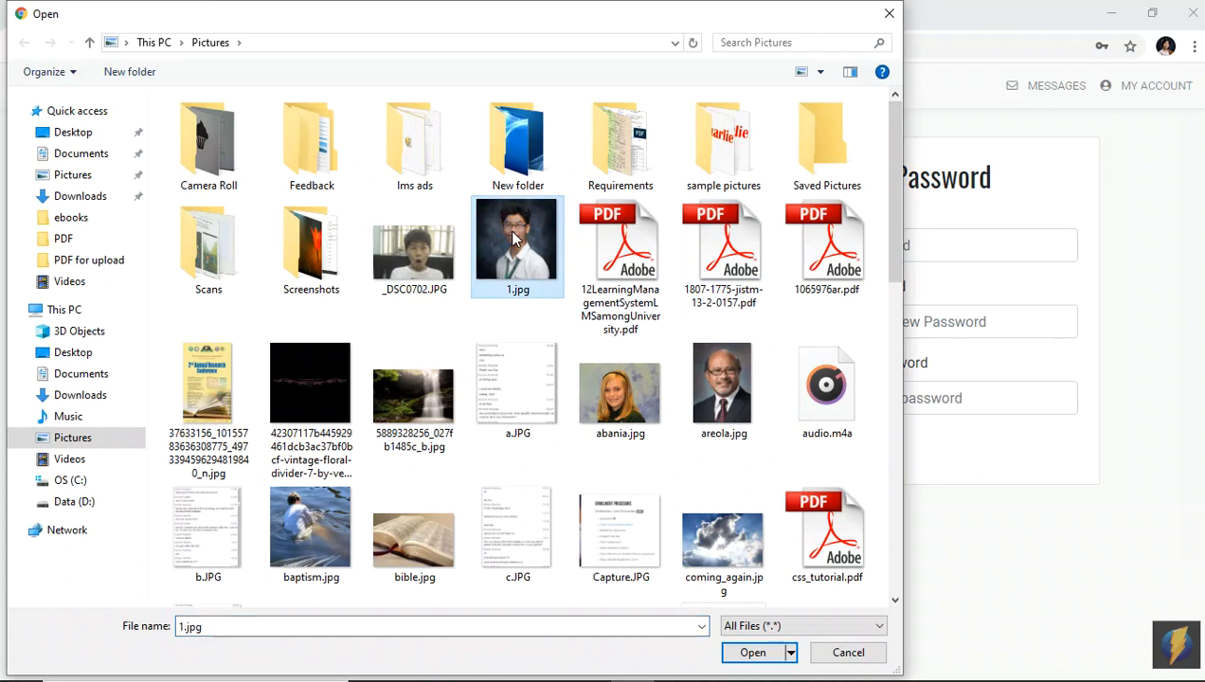
click(752, 652)
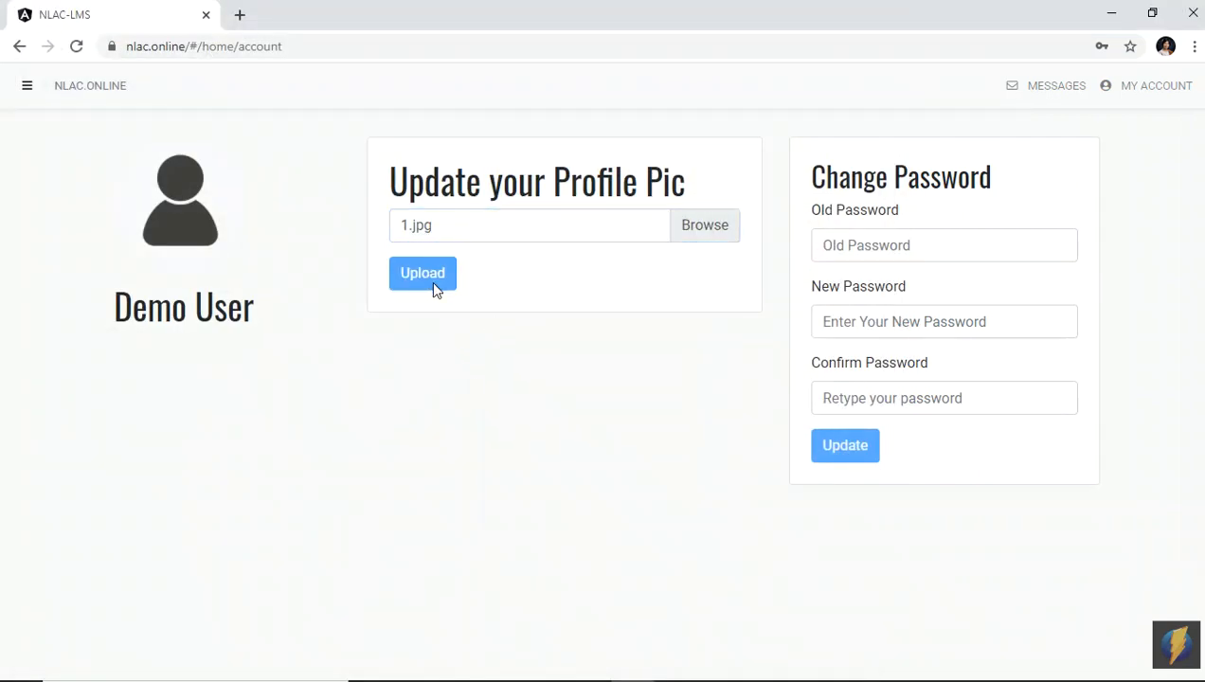
click(423, 273)
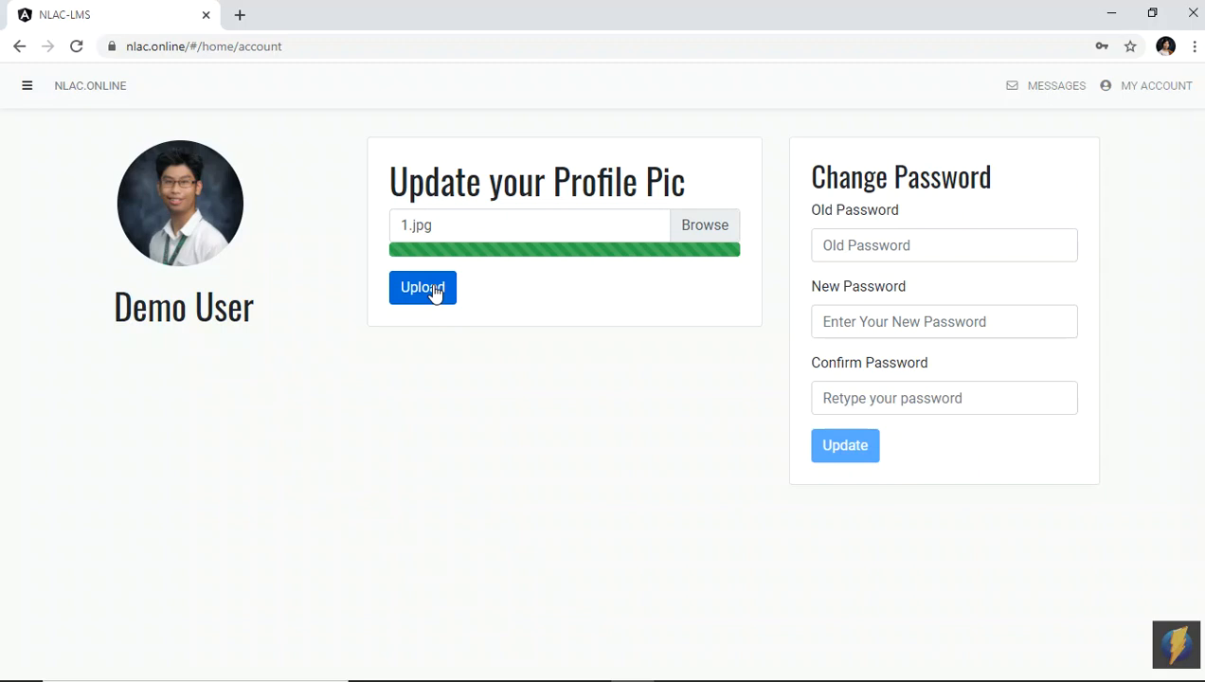
mouse_move(681, 320)
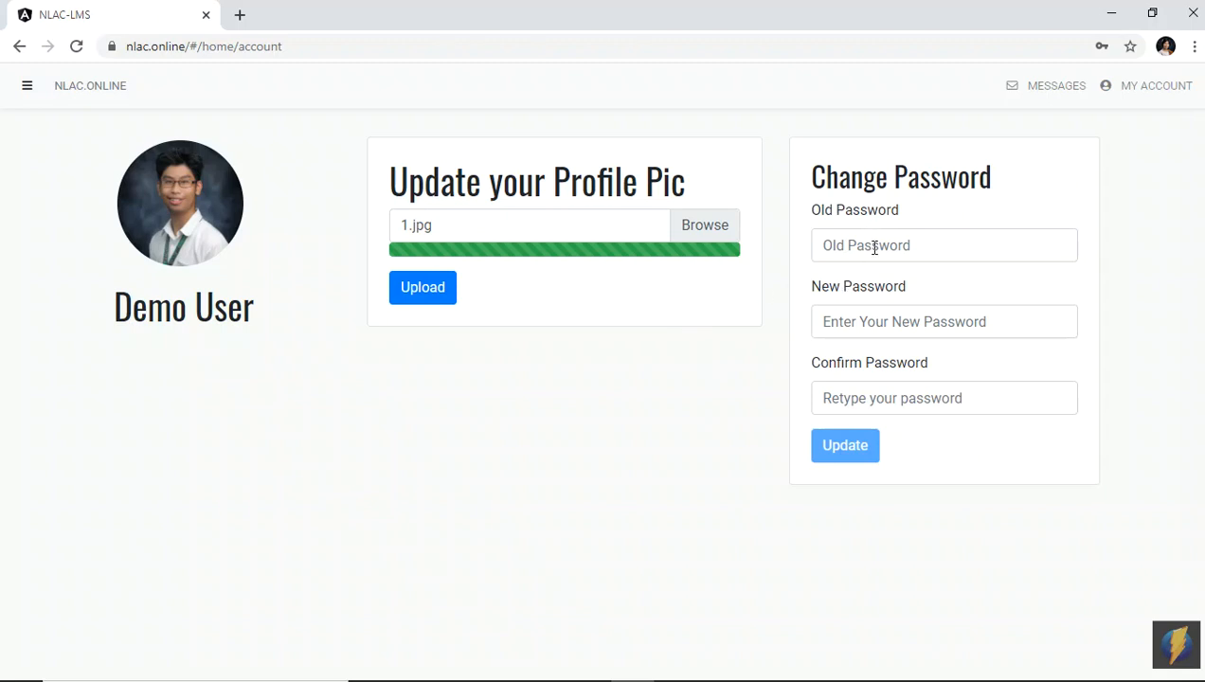
click(944, 246)
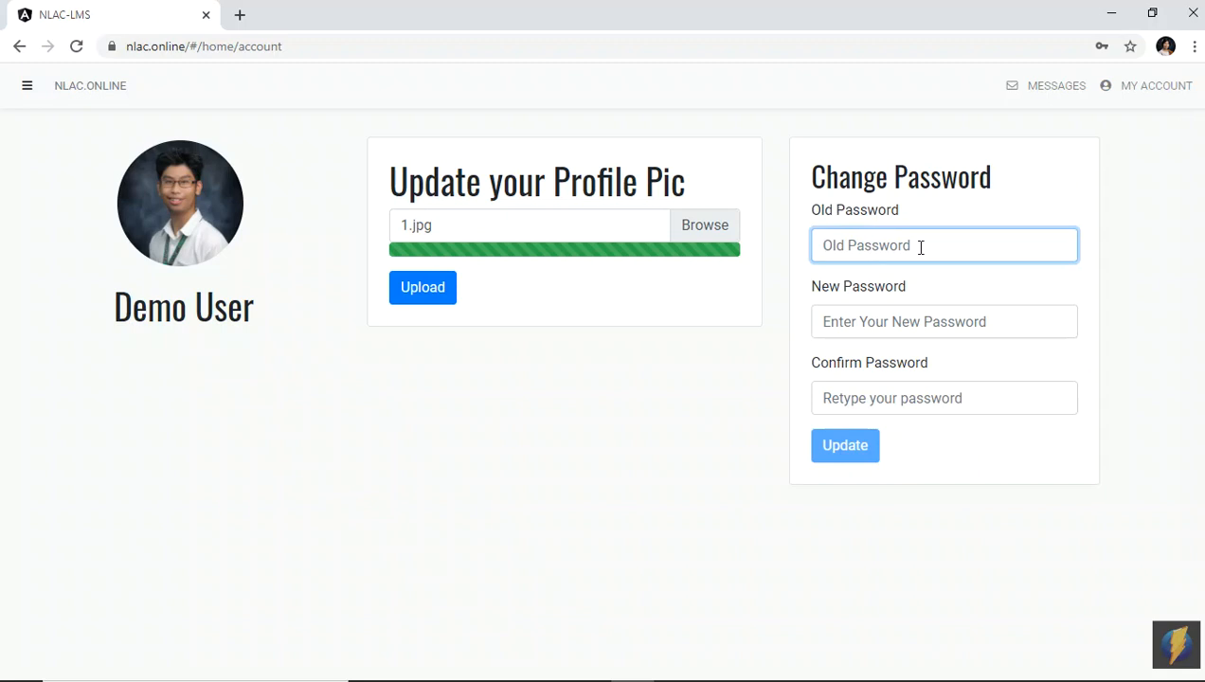
click(944, 321)
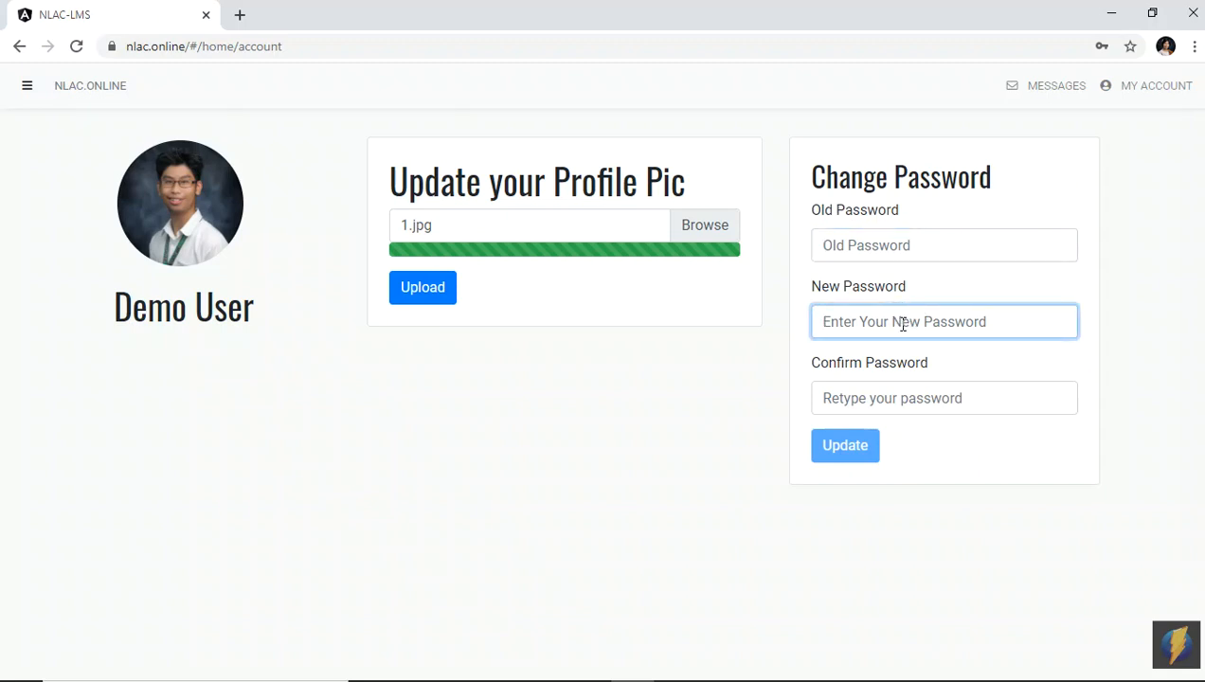
click(944, 397)
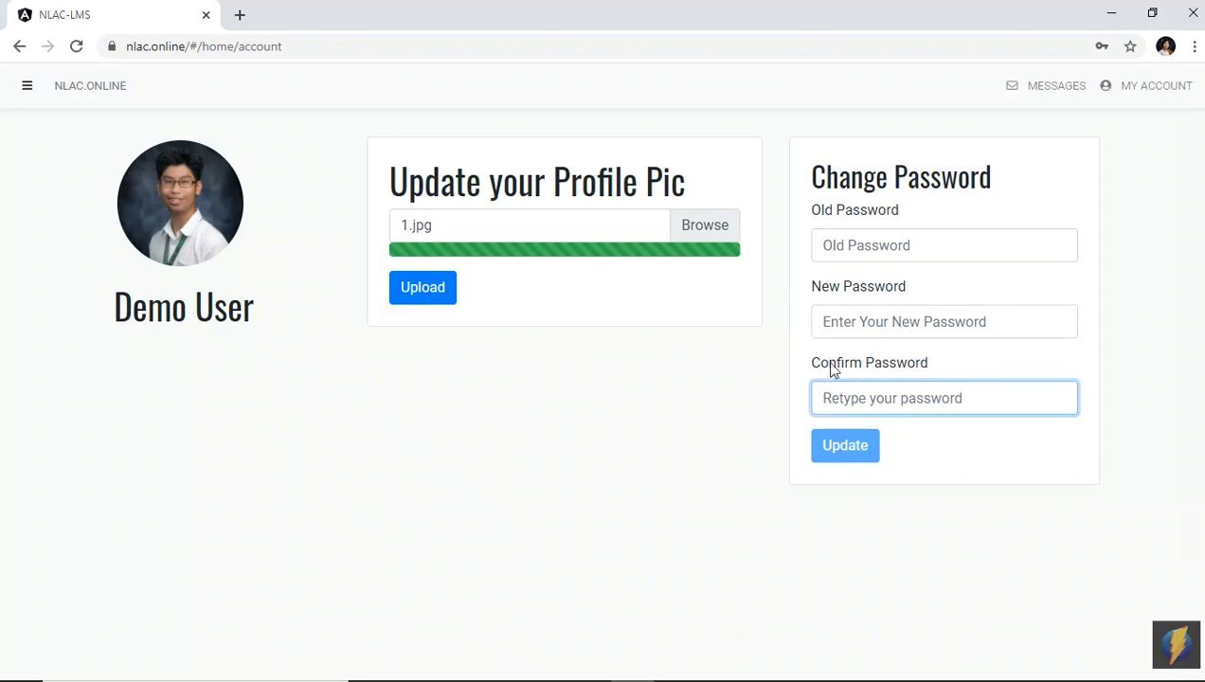
mouse_move(952, 352)
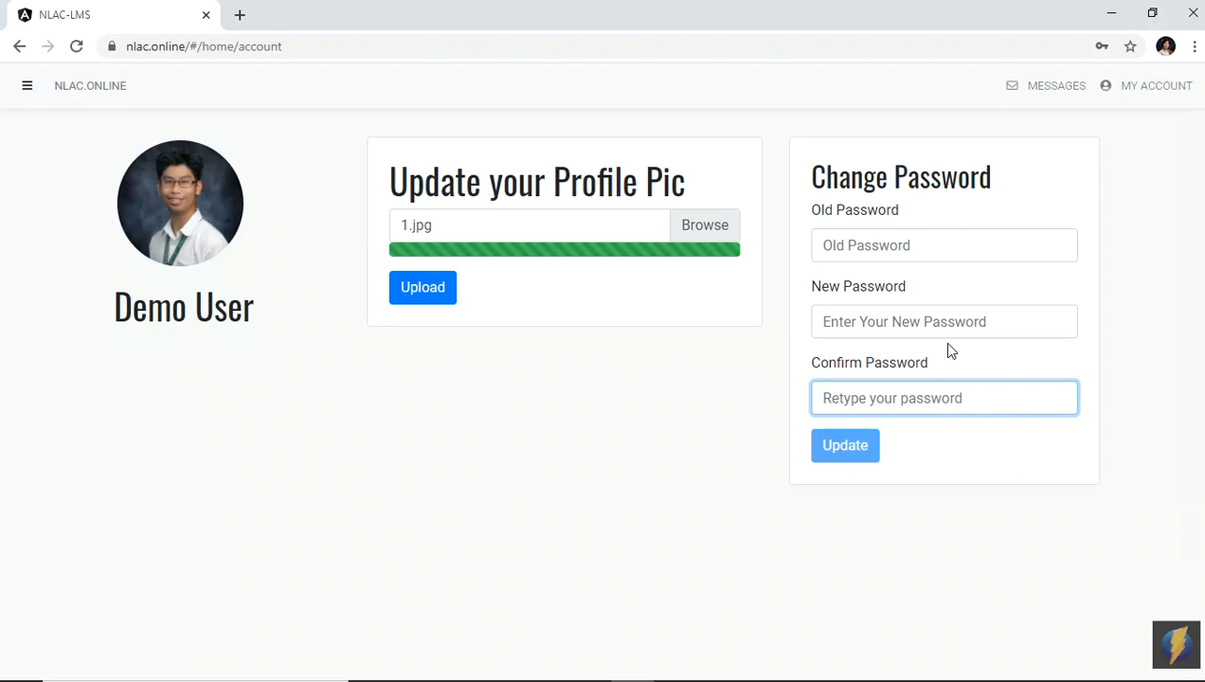